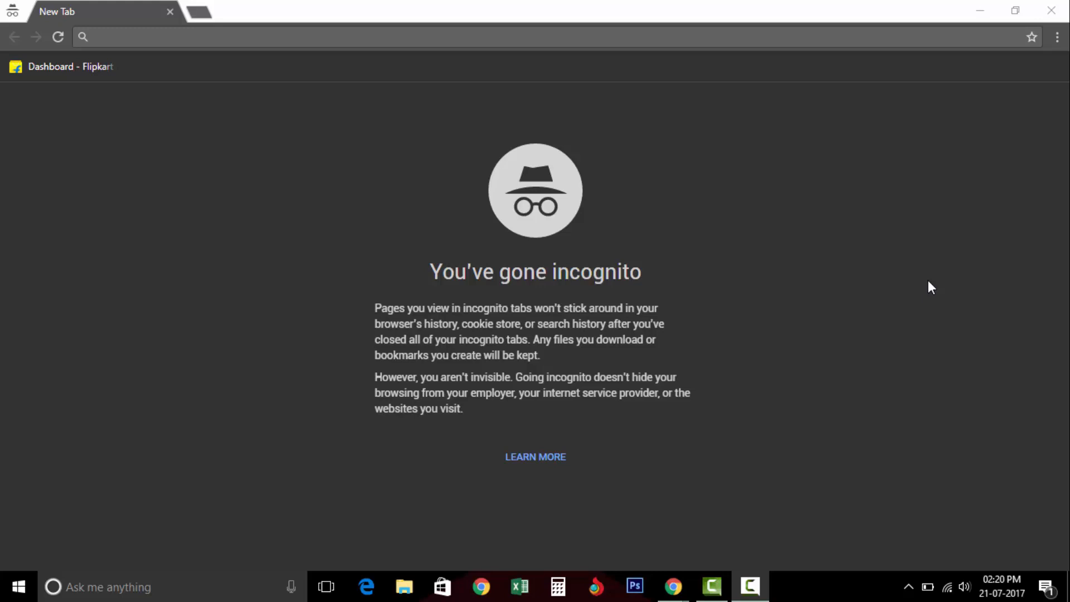
mouse_move(735, 134)
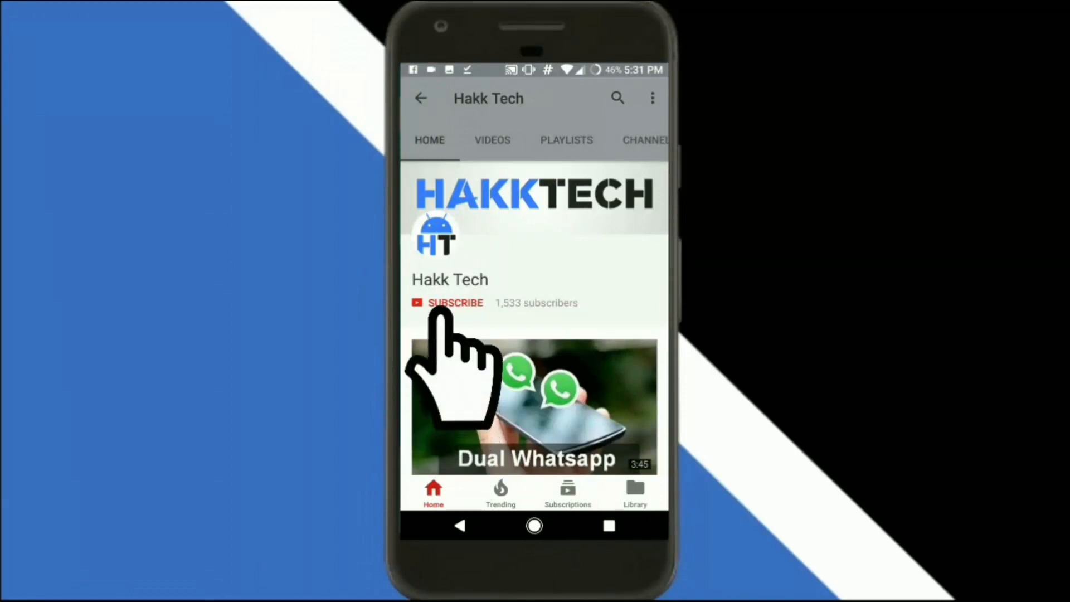
Load youtube.com/editor to reach YouTube's Video Editor with an empty project.
left_click(456, 302)
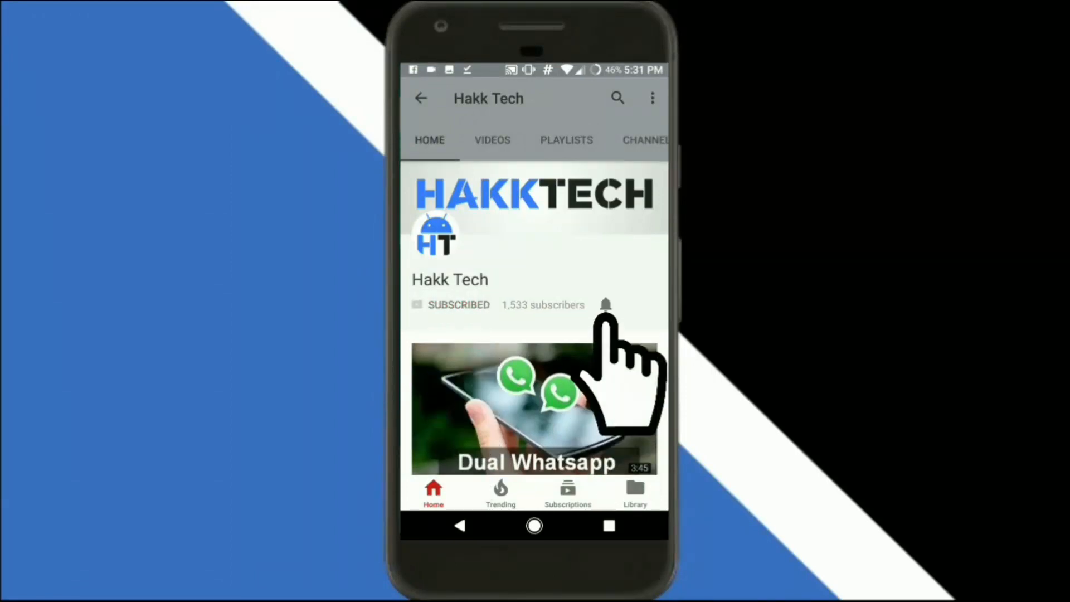
left_click(605, 305)
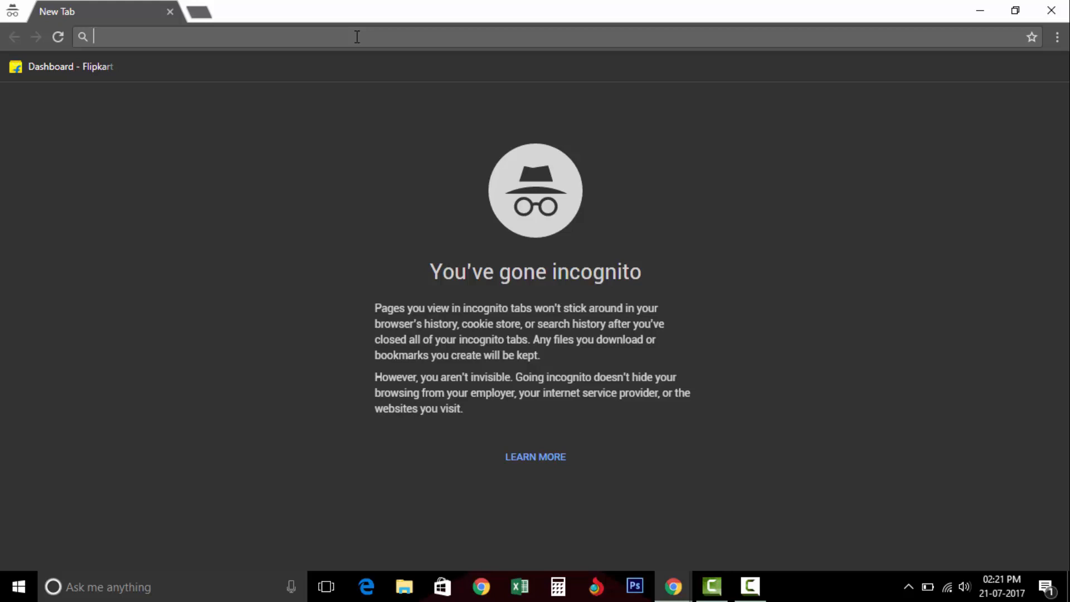
type("youtube.com")
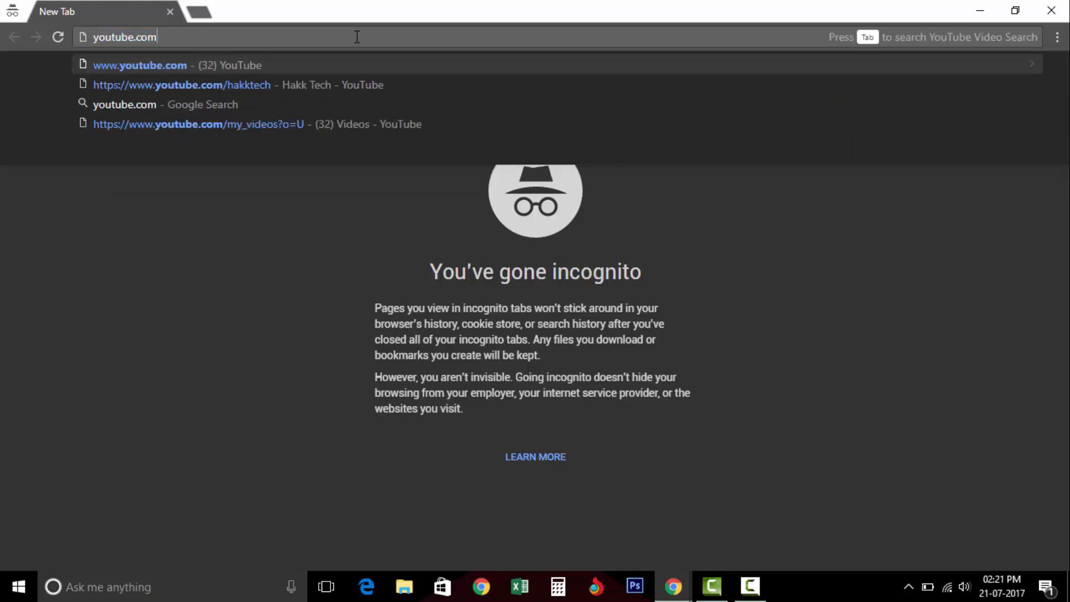
type("/editor")
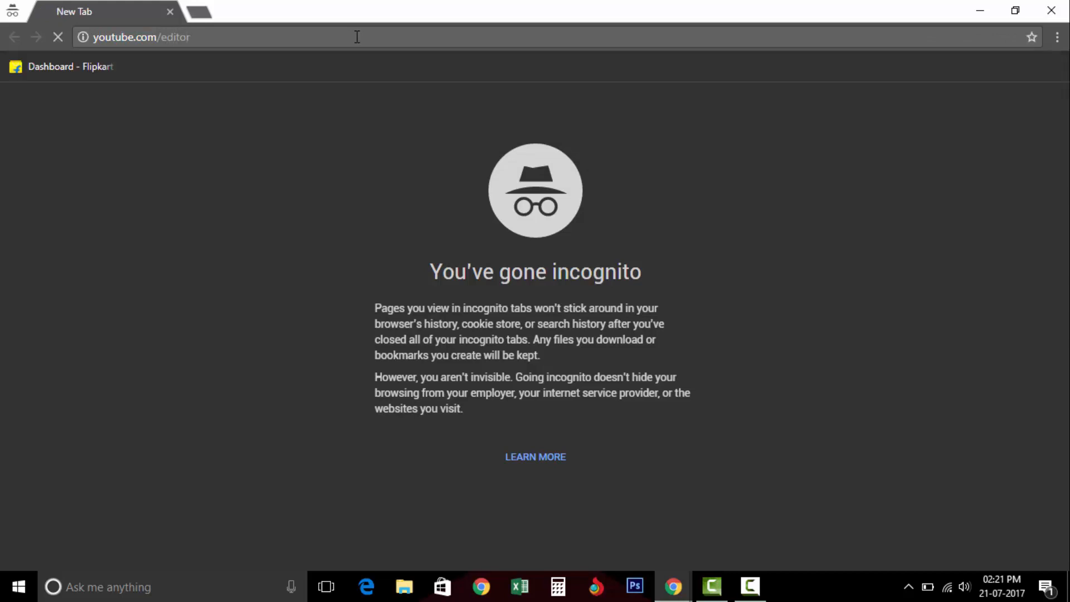
key("Enter")
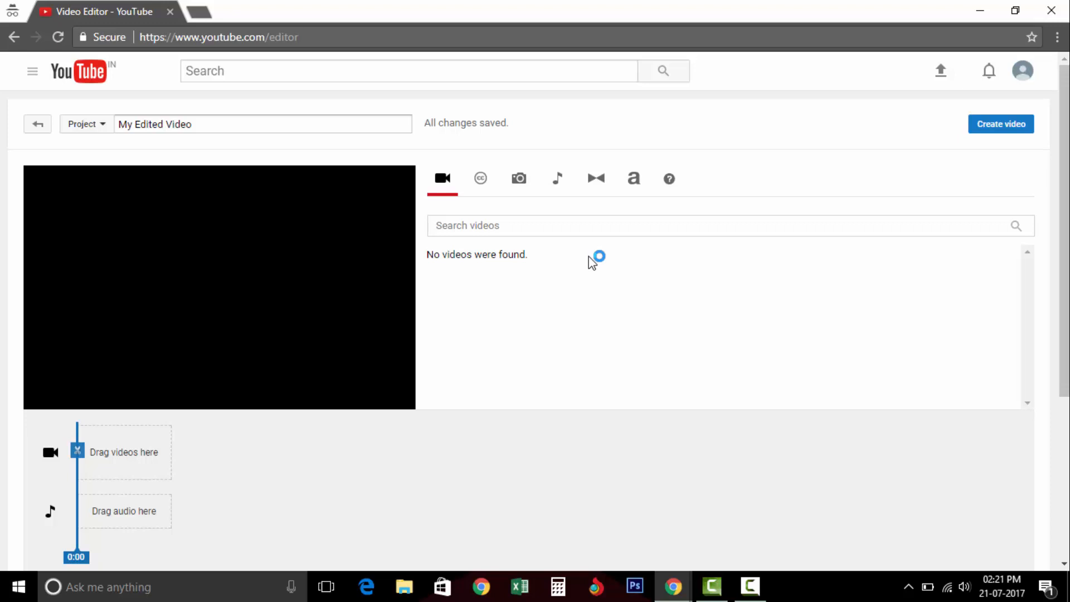
mouse_move(532, 217)
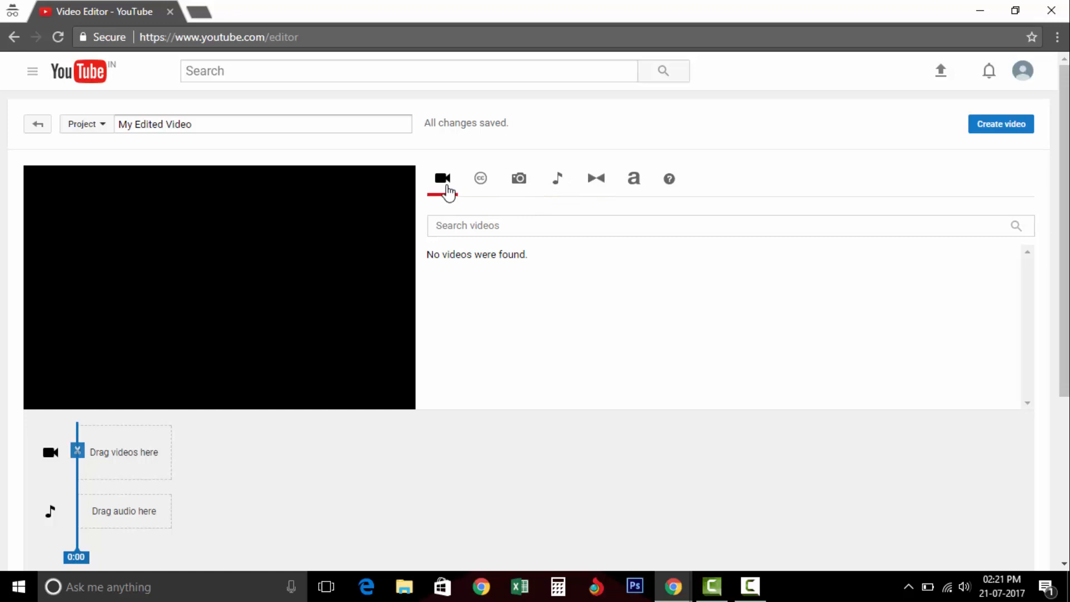
mouse_move(465, 220)
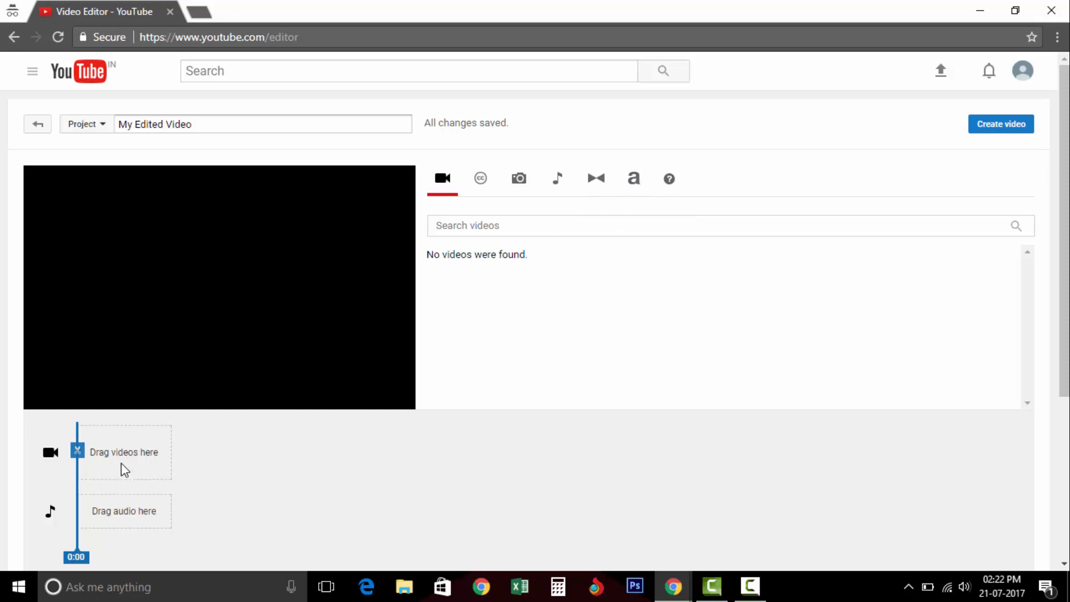
mouse_move(101, 469)
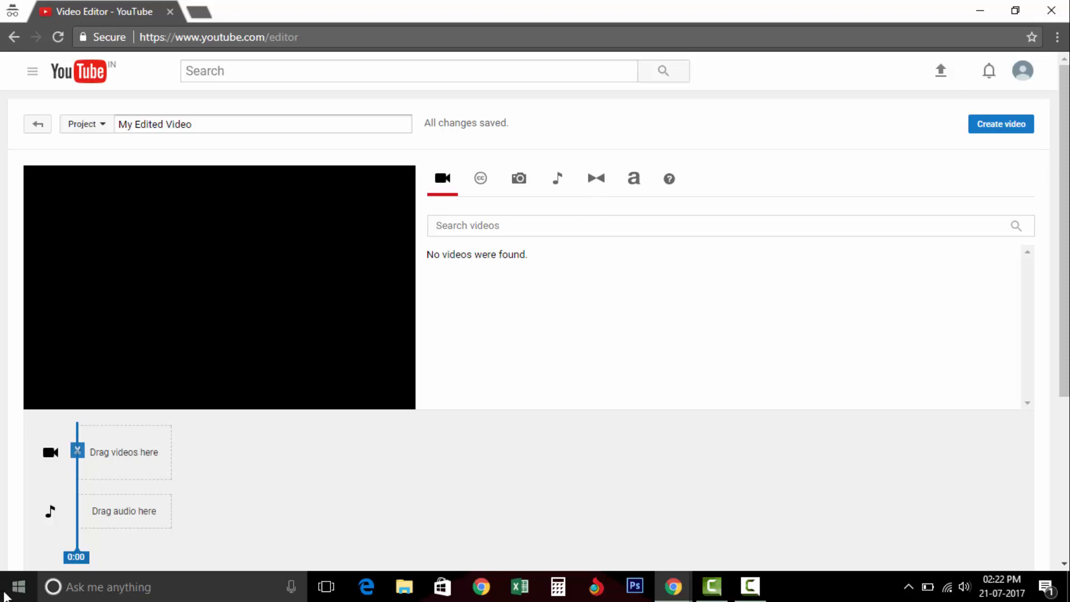
mouse_move(158, 543)
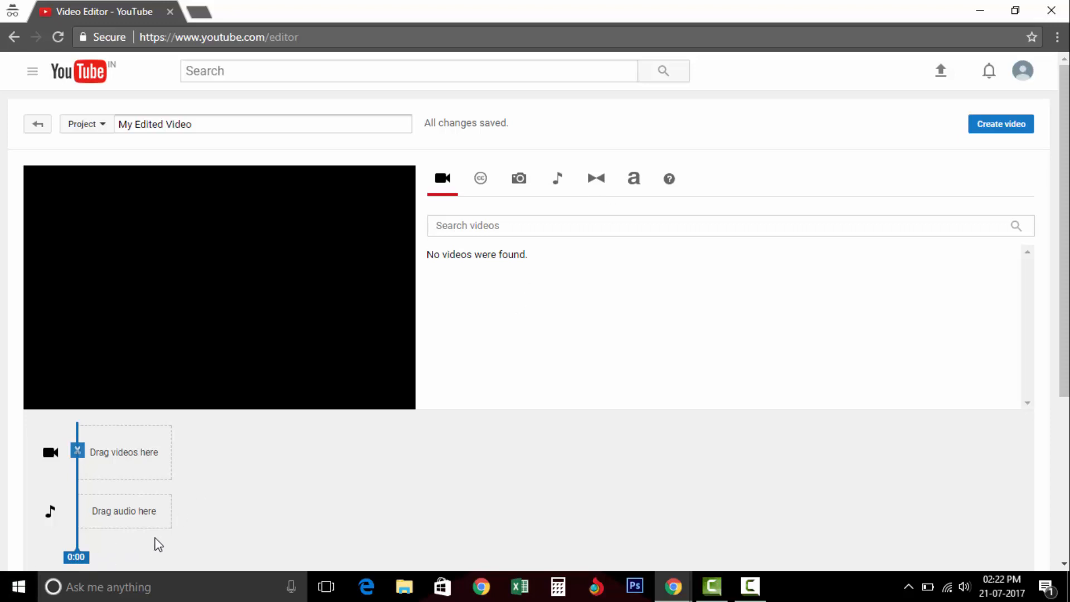
mouse_move(684, 509)
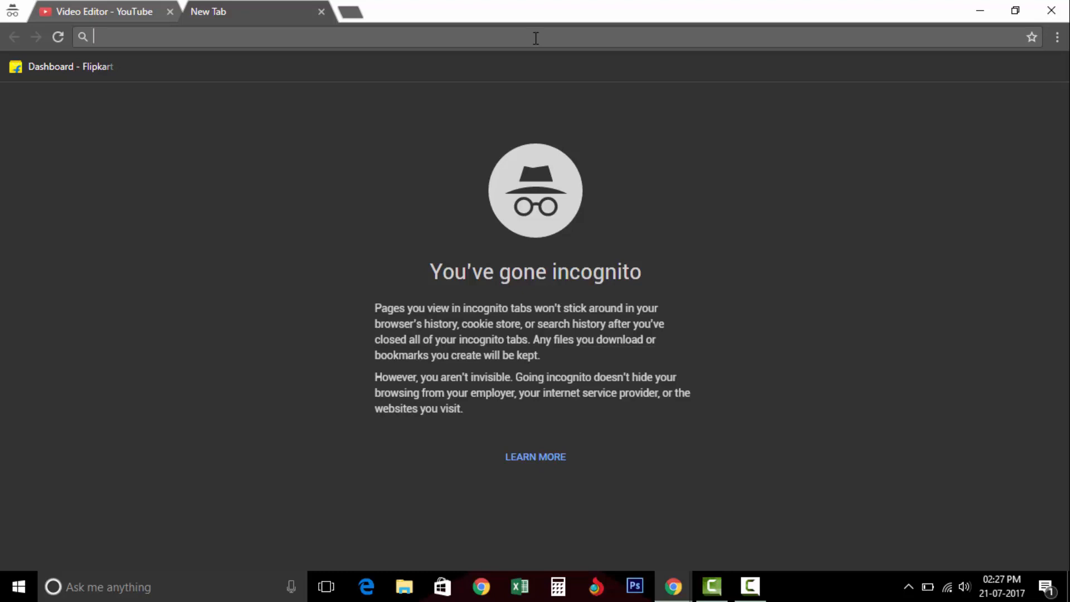
Enter magisto.com in the new tab's address bar.
type("magi")
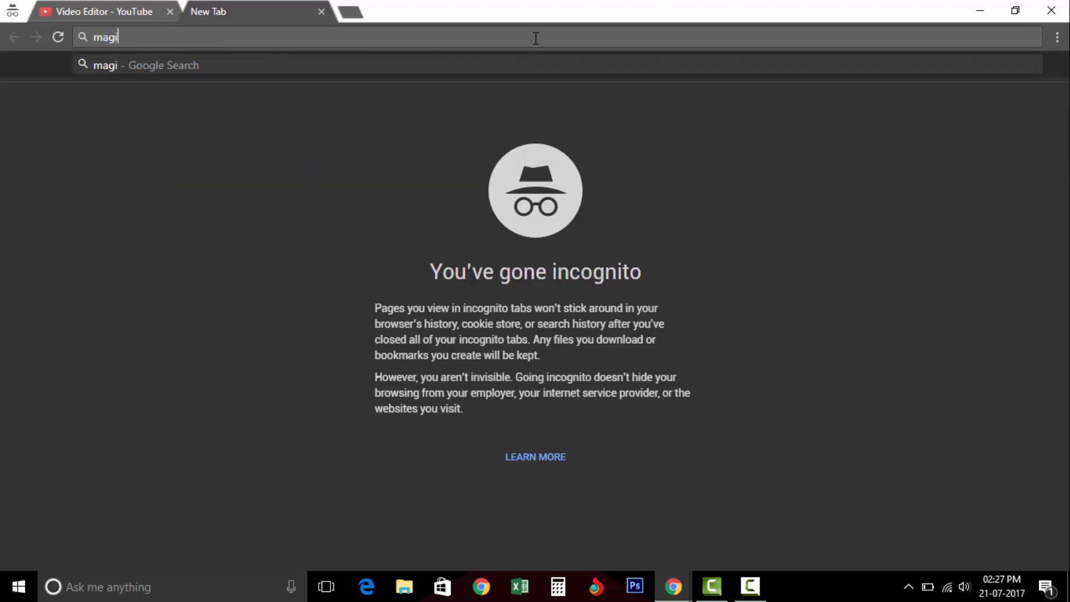
type("sto.com")
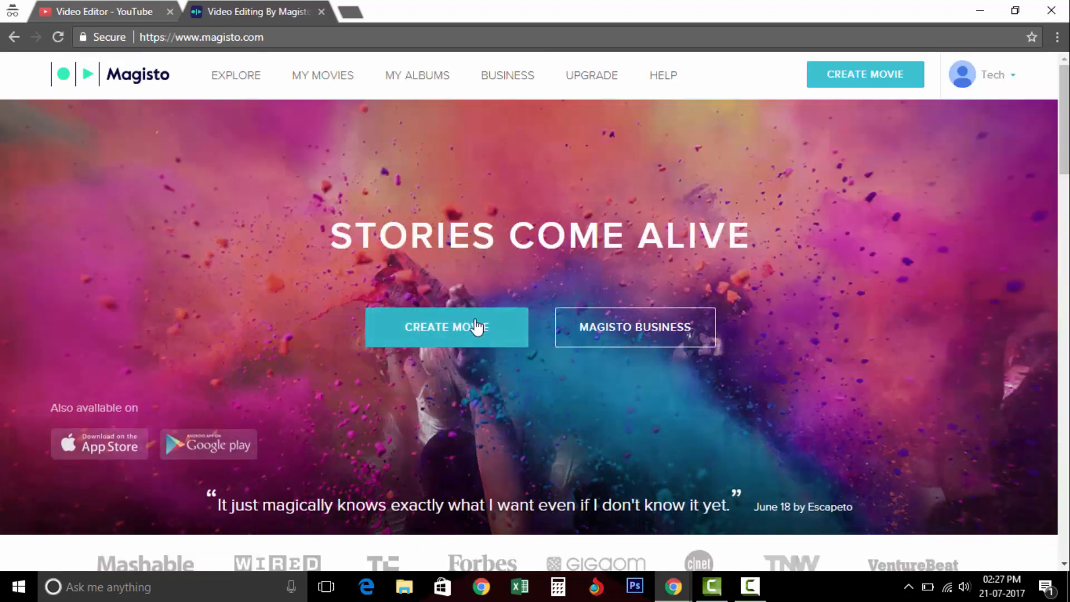
Use Magisto's CREATE MOVIE button to load the create-movie page.
left_click(447, 327)
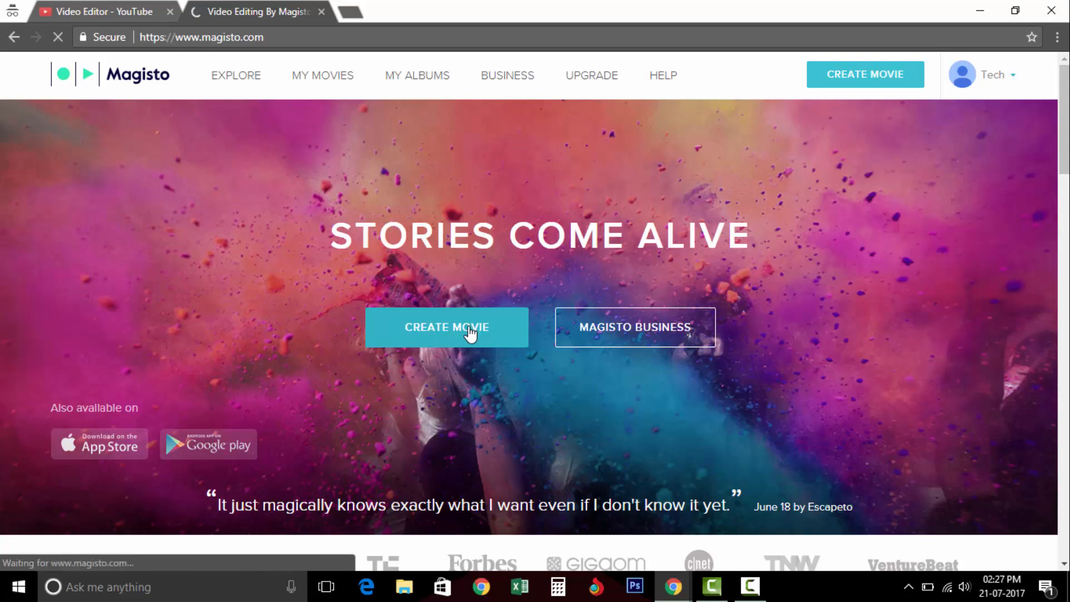
left_click(447, 327)
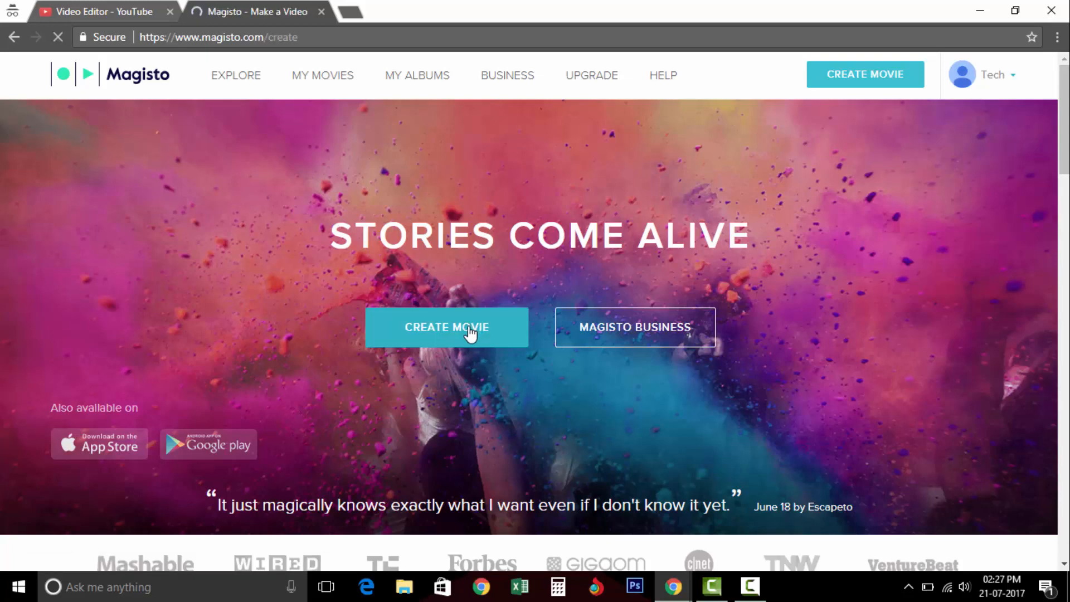
left_click(447, 327)
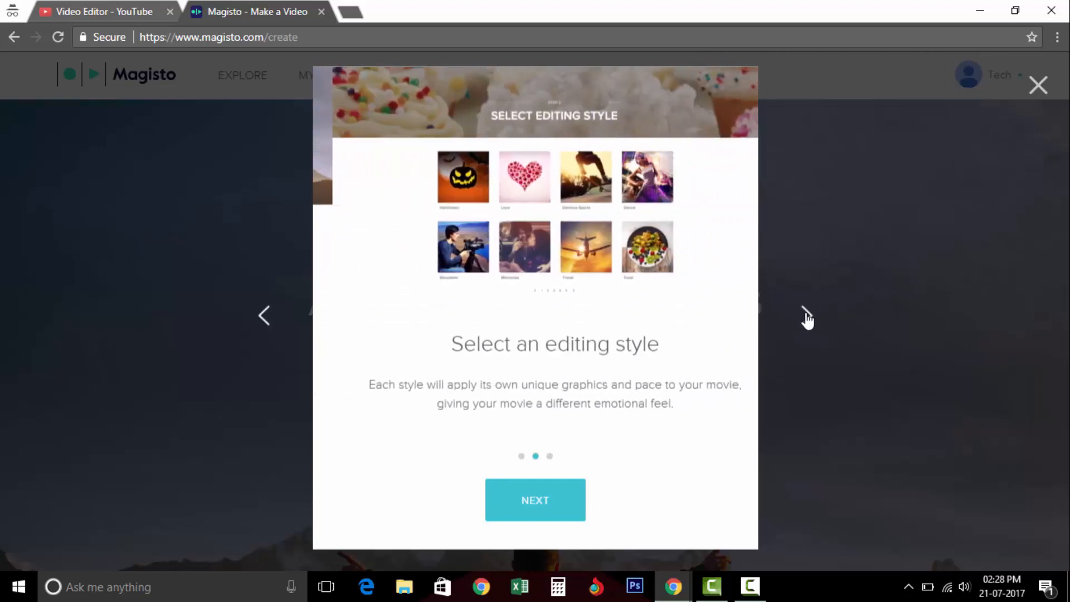
Advance the intro tour to the soundtrack slide and close it with 'OK, GOT IT'.
left_click(535, 499)
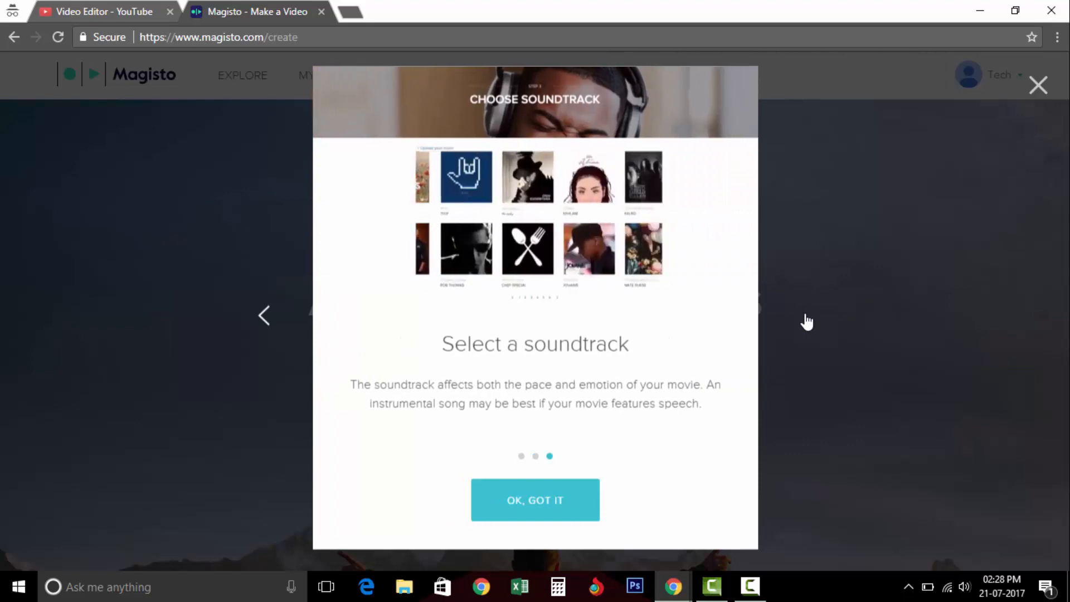
left_click(535, 499)
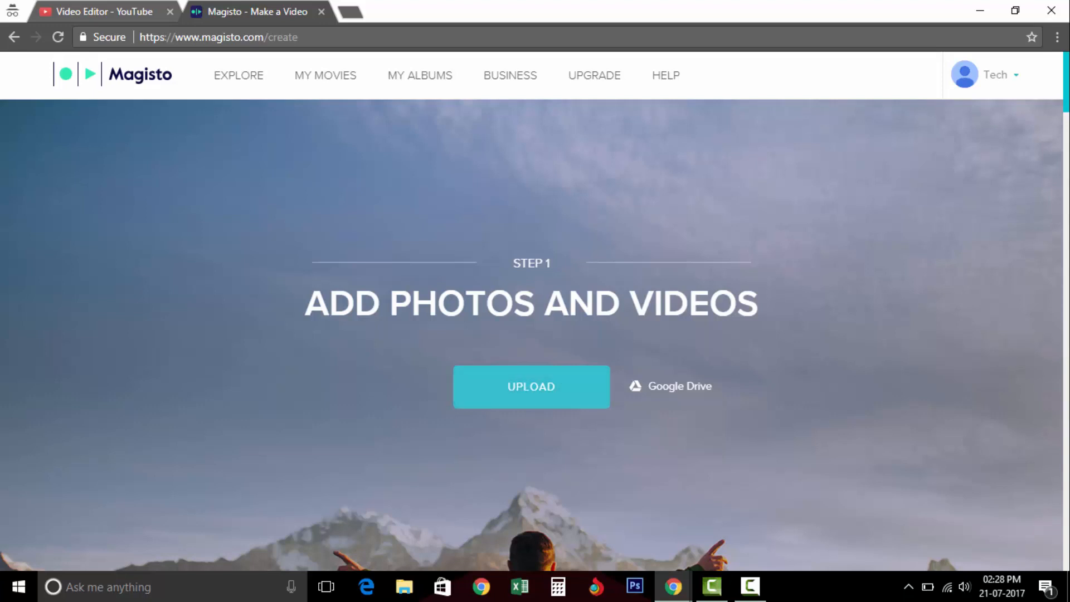
scroll("down", 3)
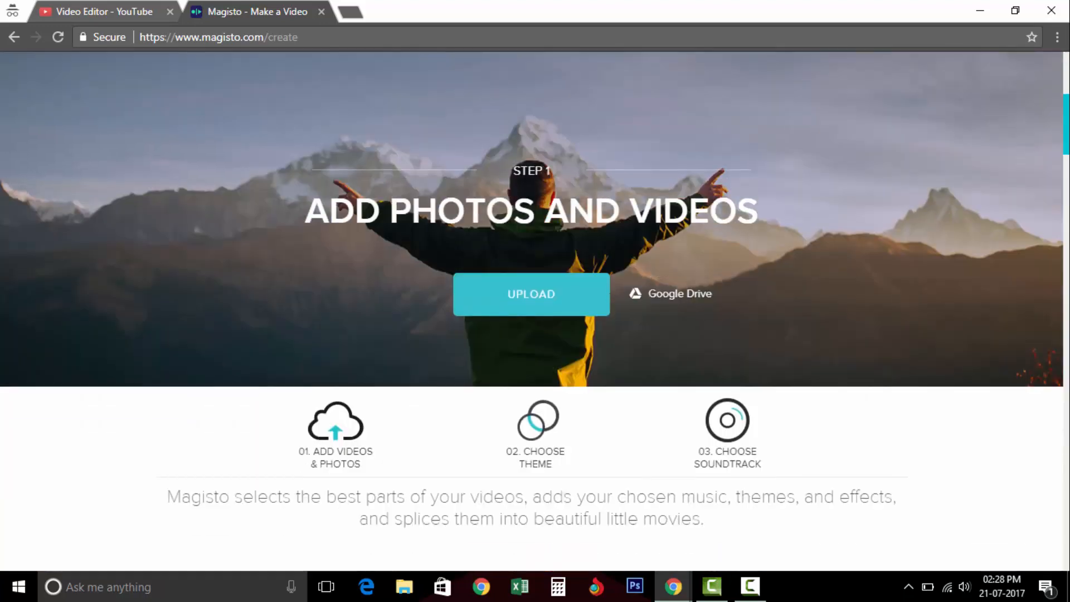
scroll("down", 3)
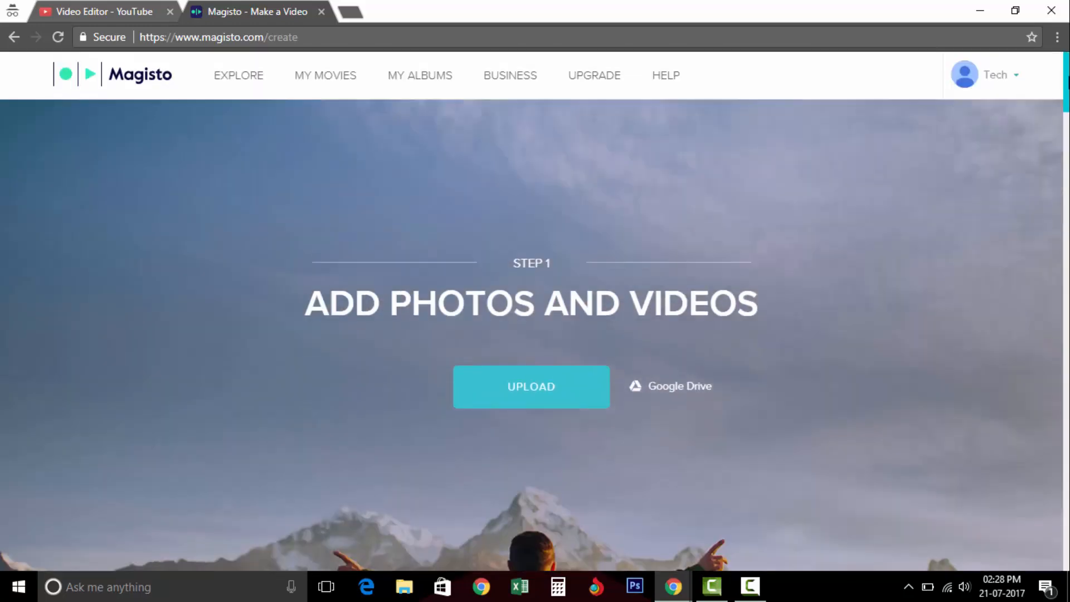
scroll("down", 3)
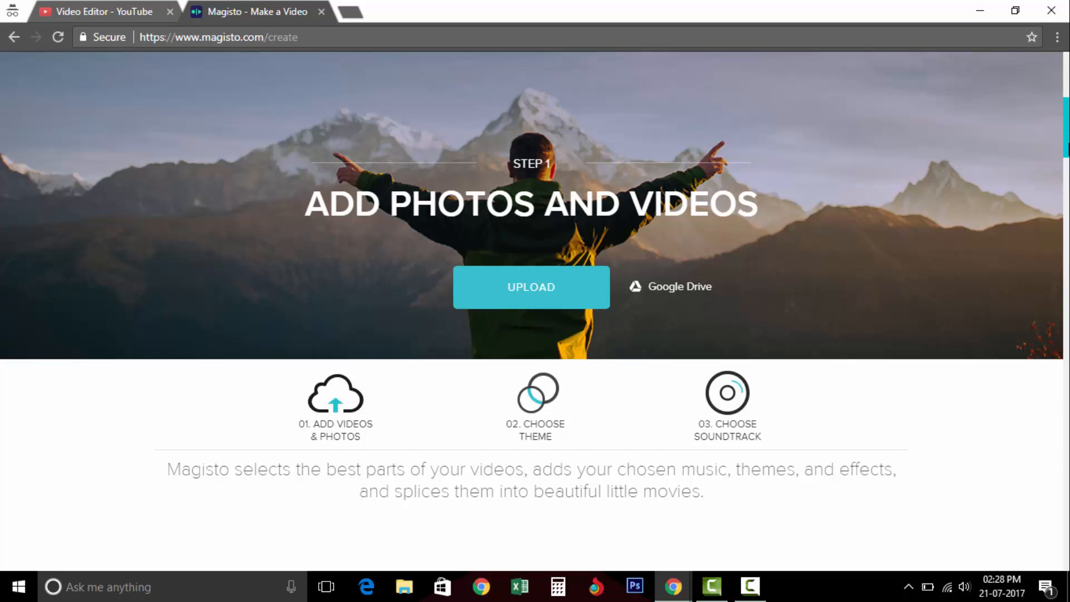
mouse_move(754, 563)
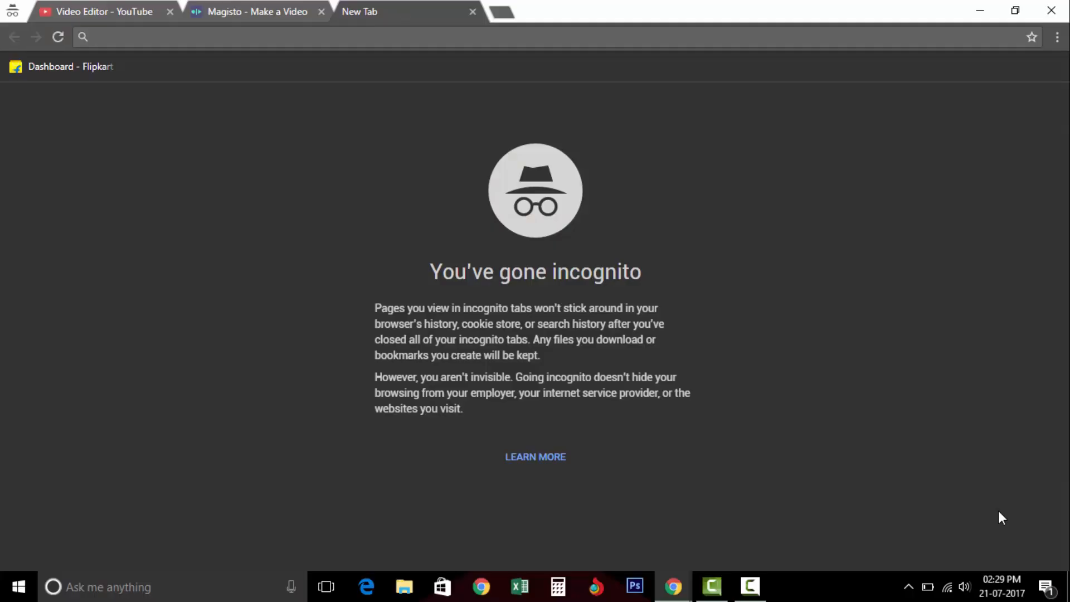
Enter powtoon in the new tab's address bar after a mistyped paytm.com.
type("paytm.com")
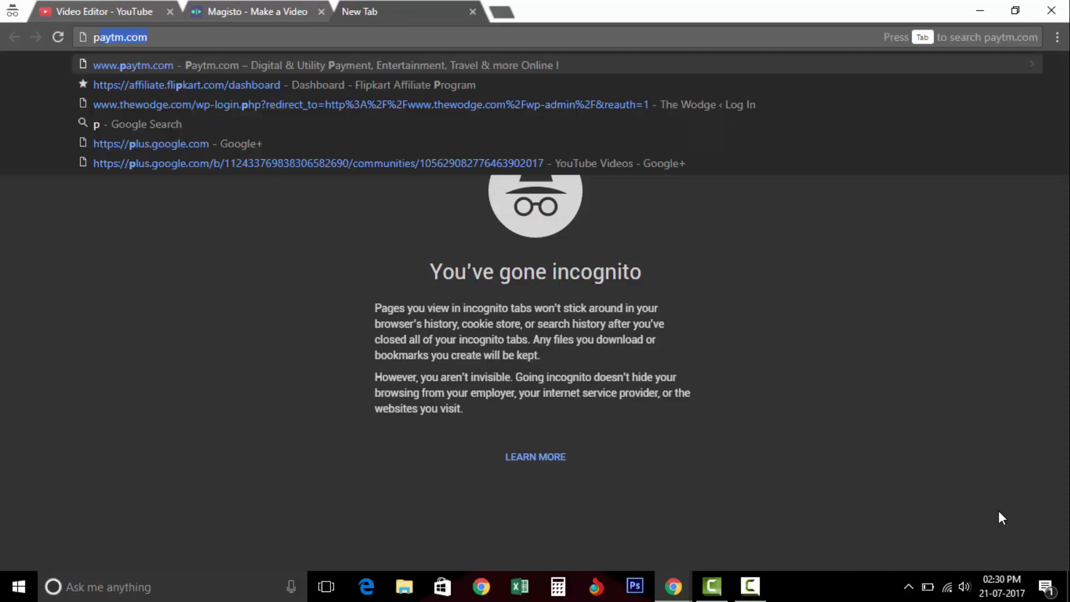
type("powtoon")
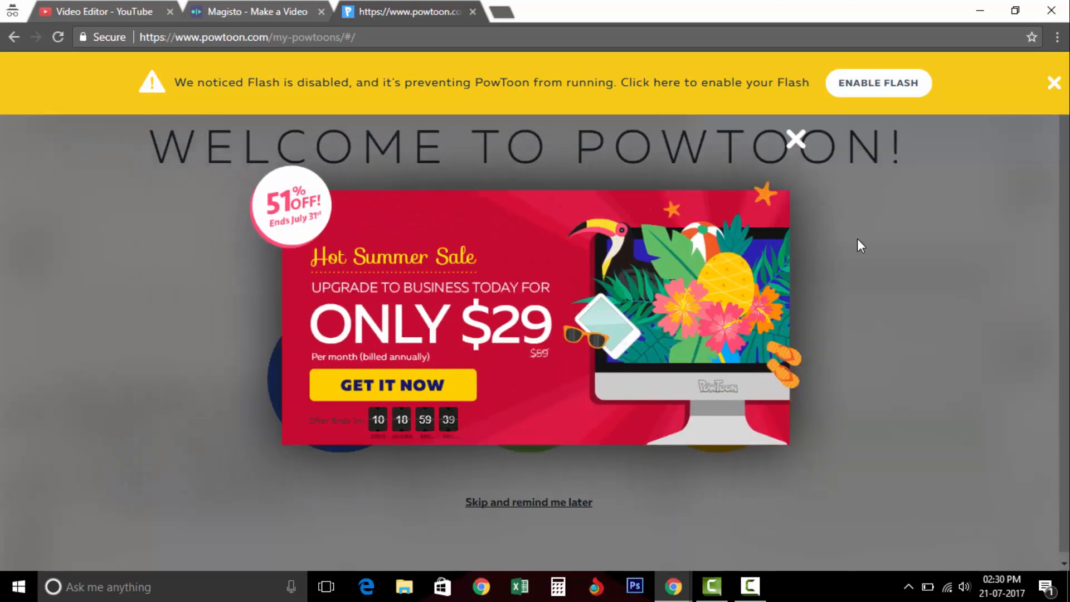
Dismiss the summer sale, choose business use, and start a blank project from scratch.
left_click(794, 140)
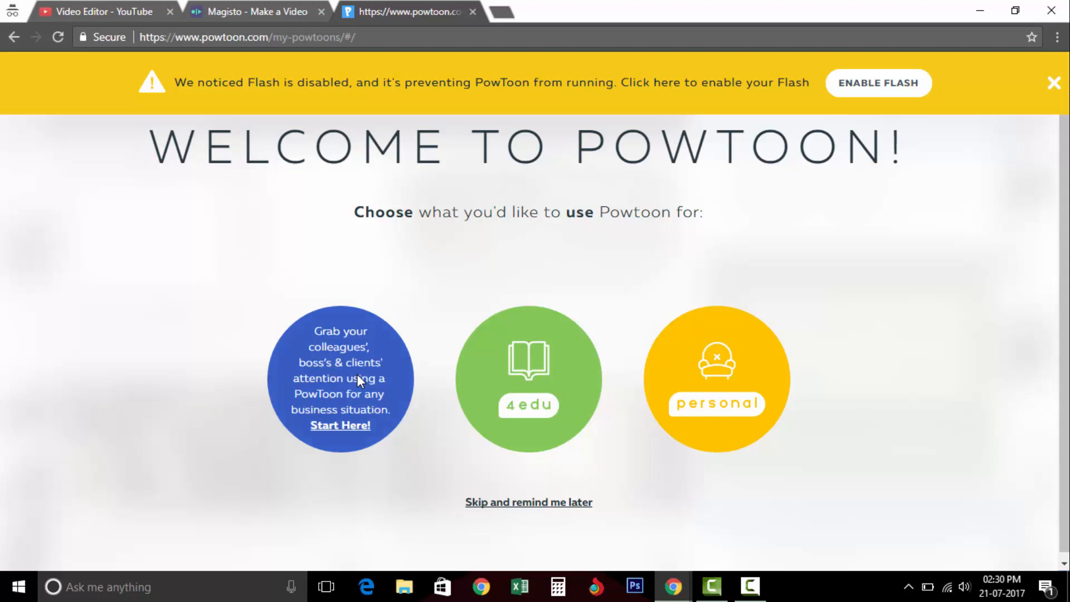
left_click(528, 501)
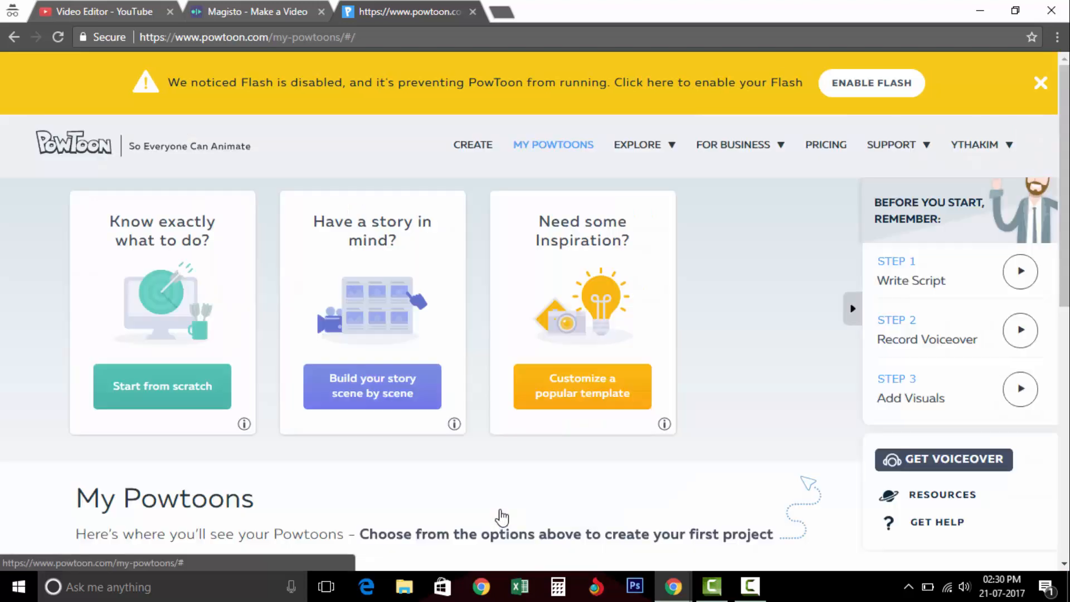
mouse_move(162, 386)
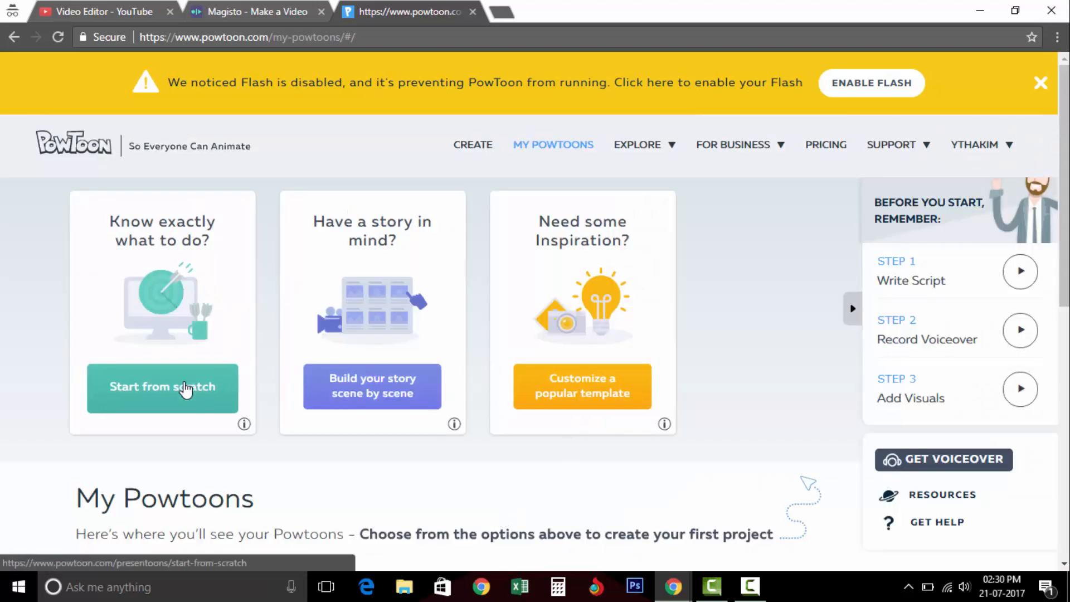
left_click(162, 388)
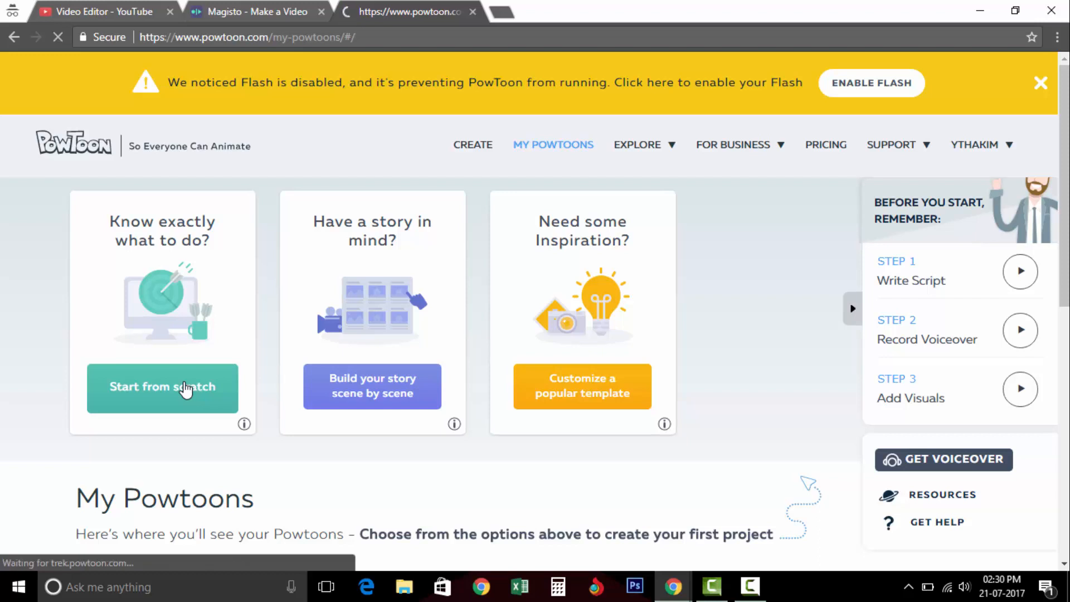
scroll("down", 3)
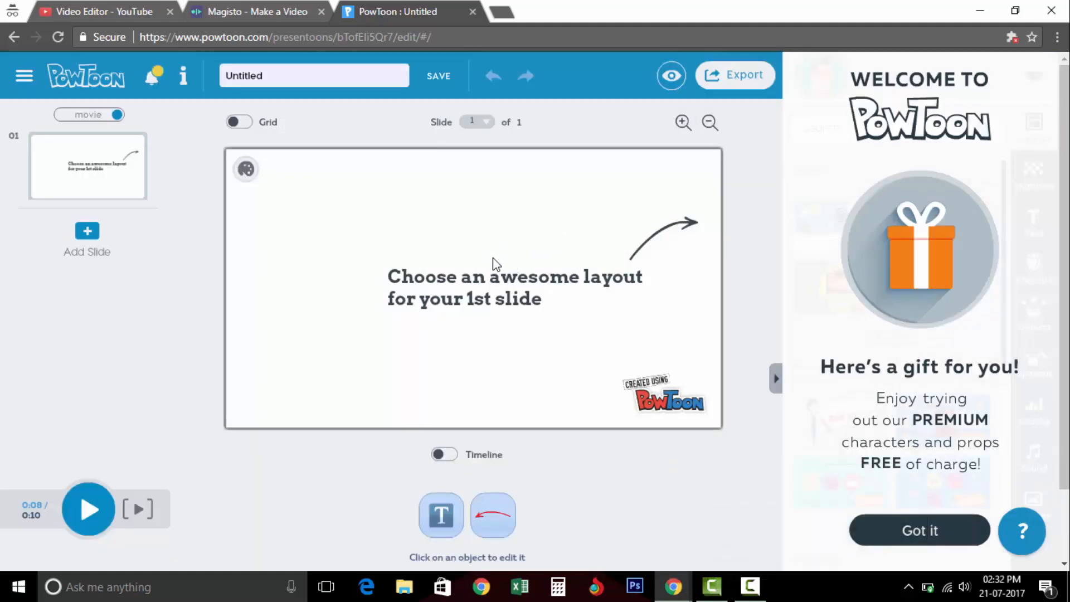
mouse_move(211, 218)
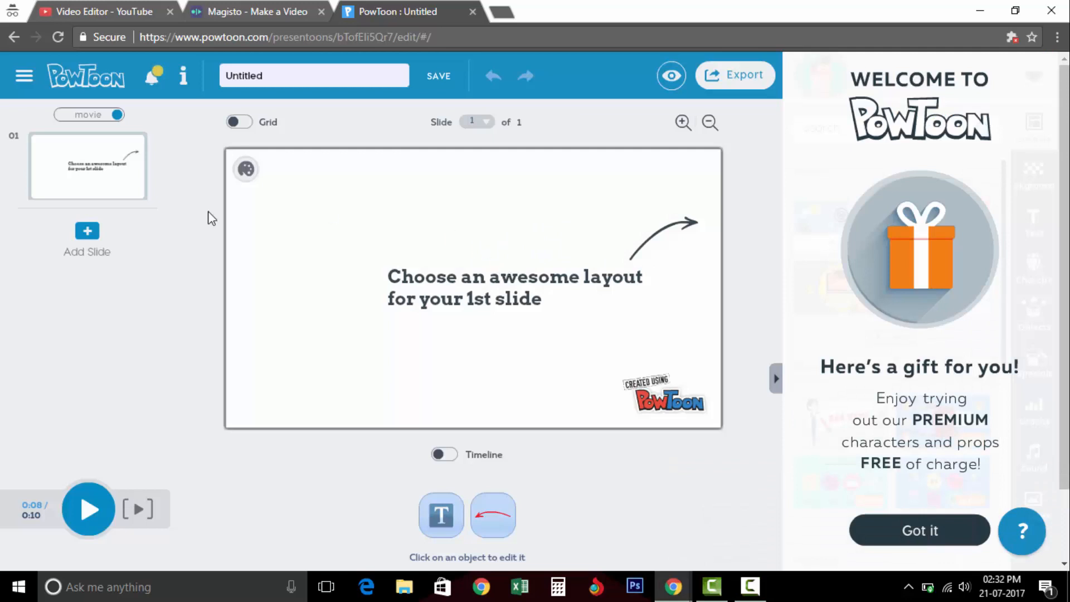
Scroll down to view the Untitled presentation's blank slide and gift panel.
scroll("down", 3)
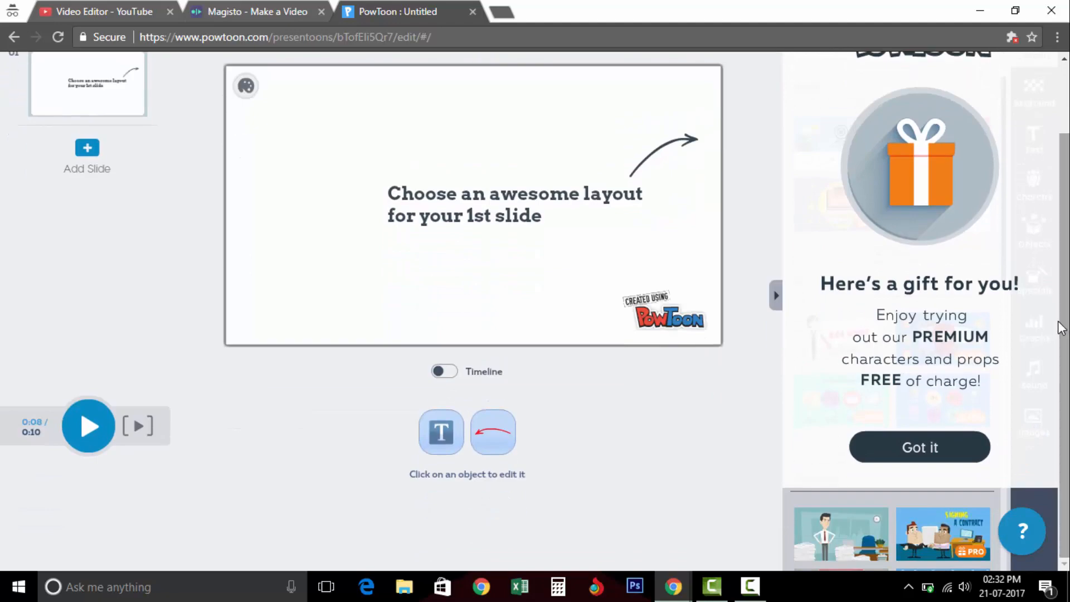
mouse_move(751, 565)
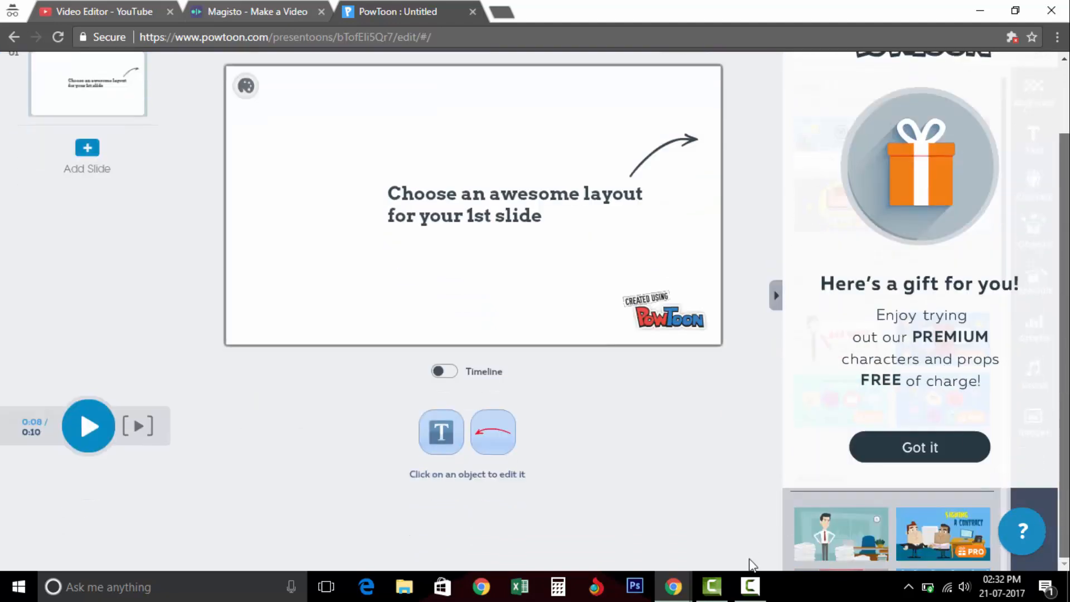